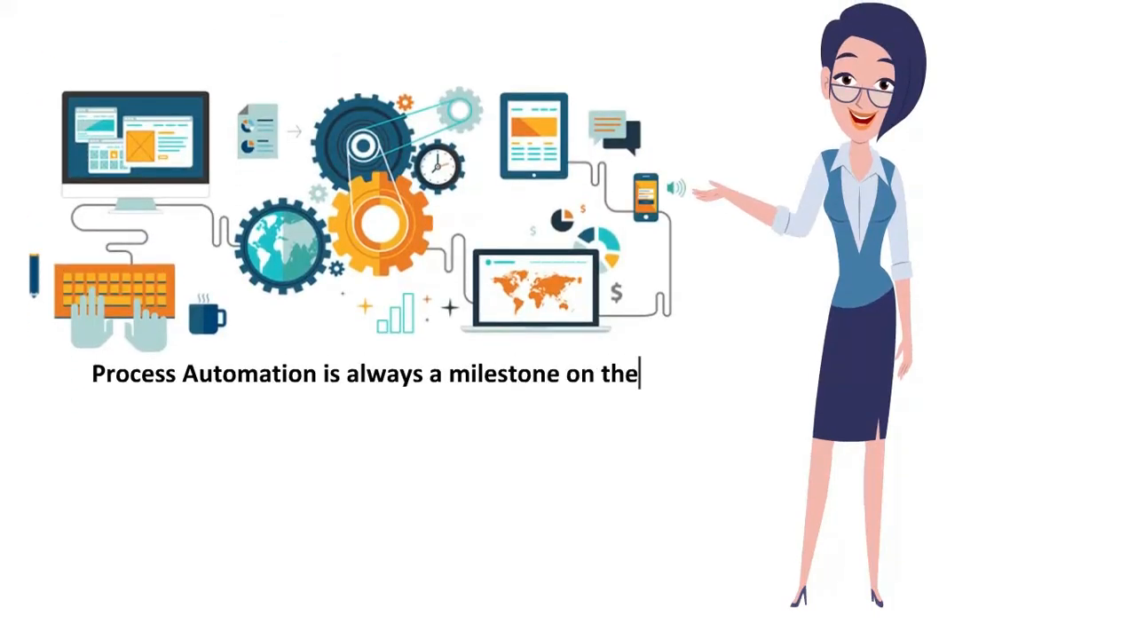
type("way to the Digital Transformation of a compan")
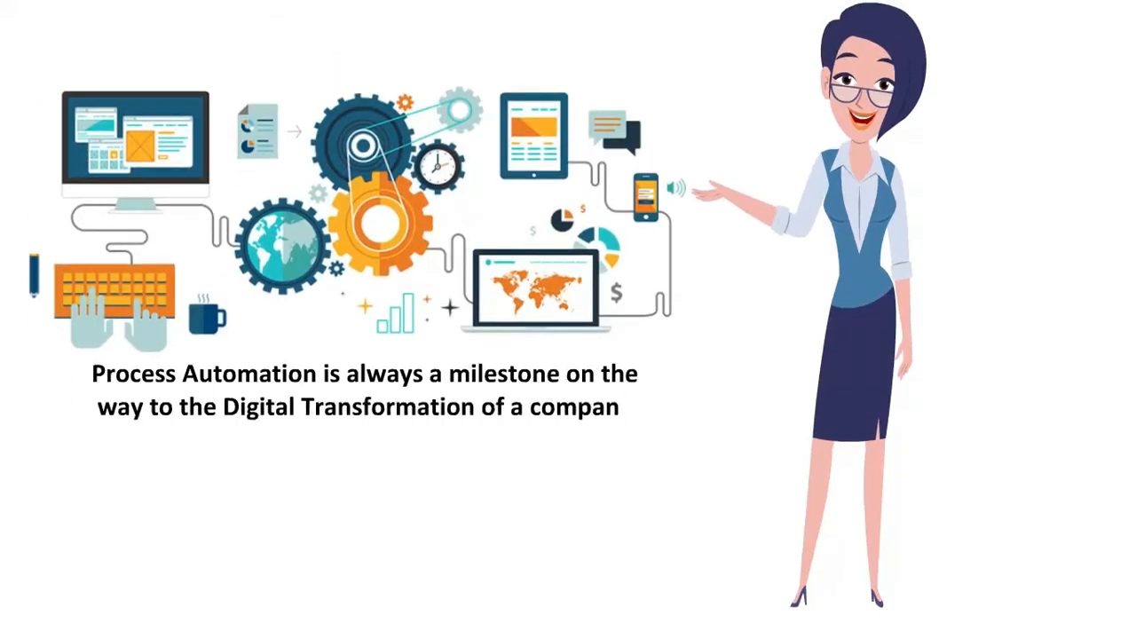